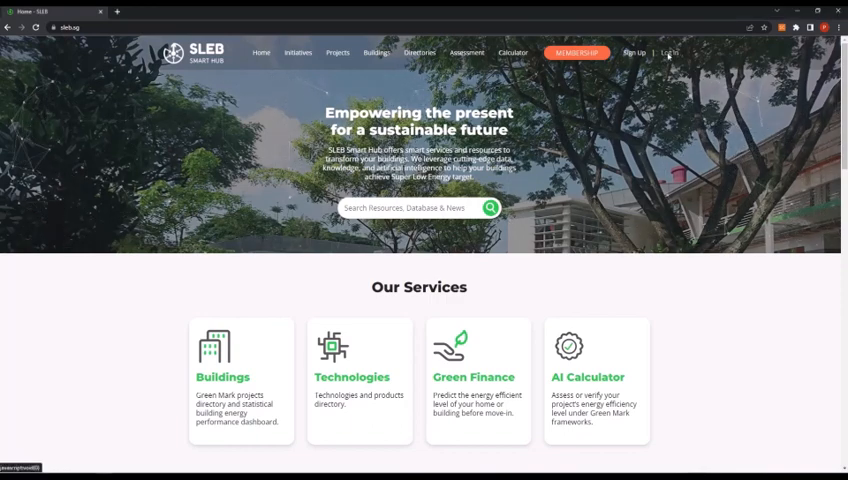
Step: Log in with the member email and password, confirming the 'I'm not a robot' check
click(668, 52)
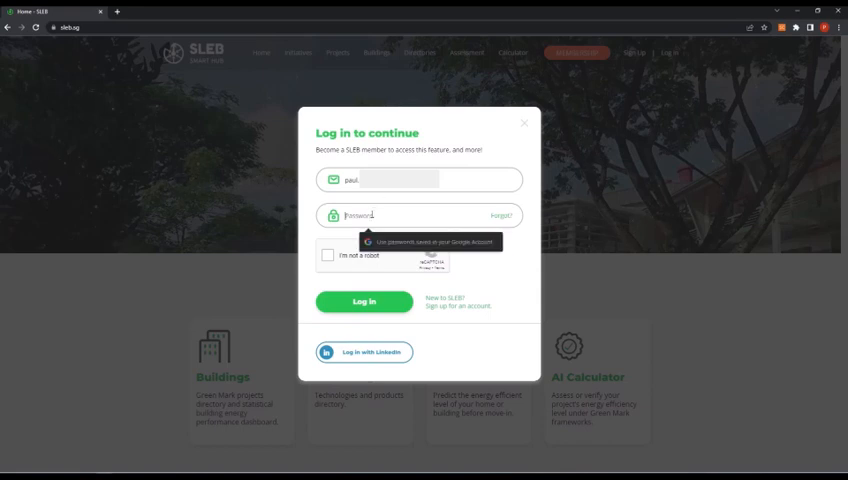
text(password)
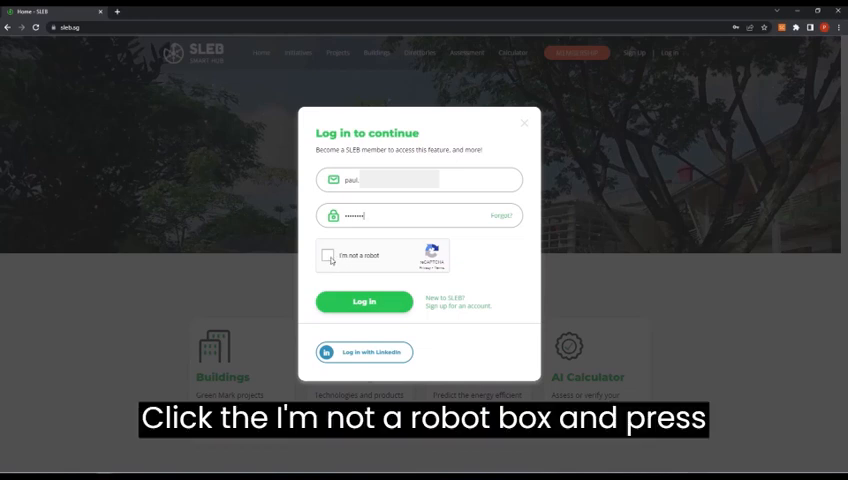
click(332, 256)
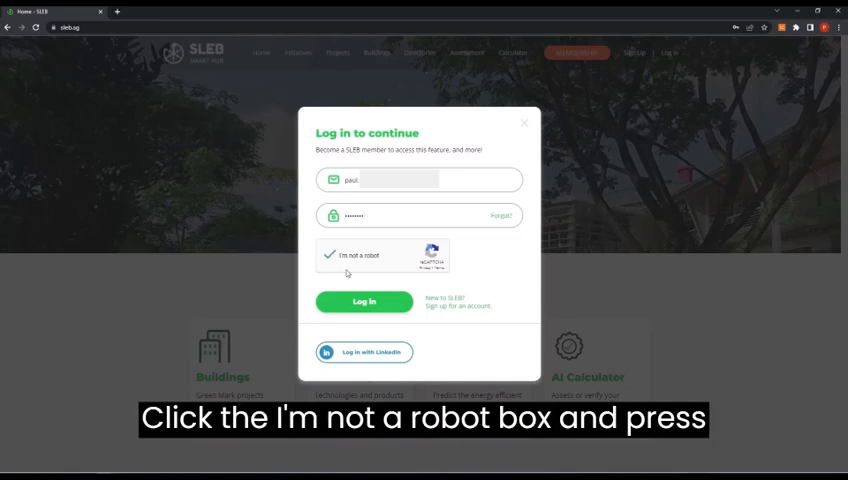
click(364, 300)
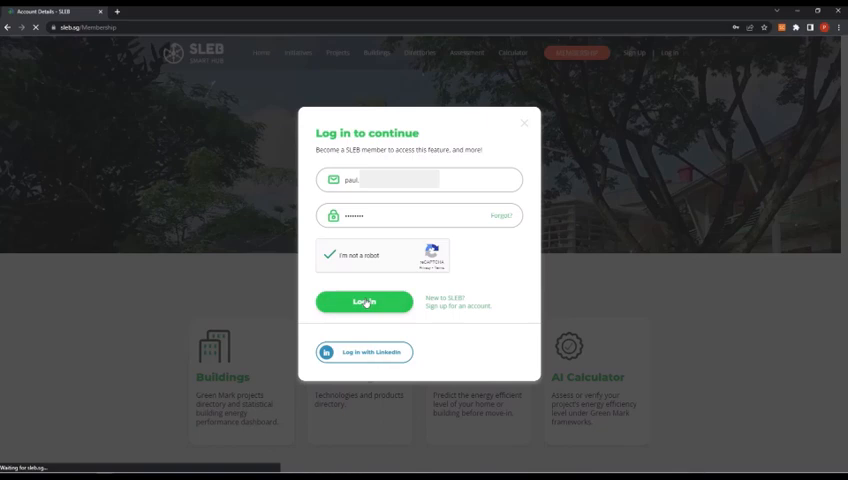
Step: Start a new assessment via Assess on the BEEA page, reaching the empty New Project form
click(364, 300)
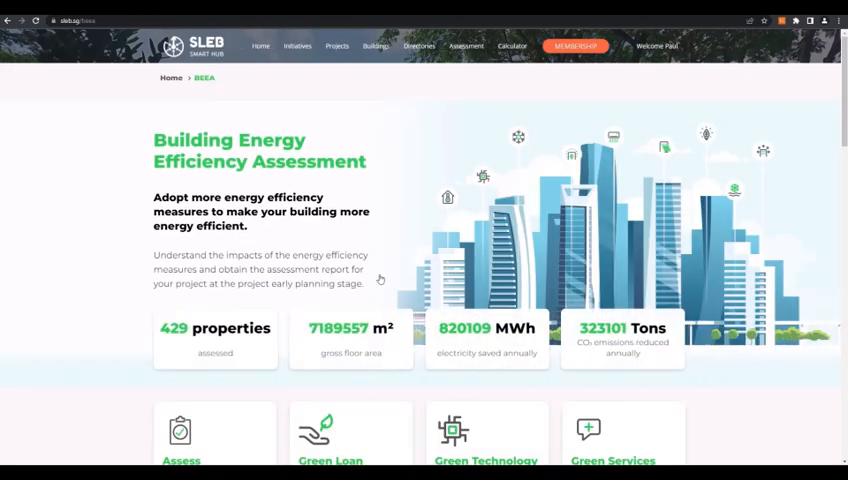
scroll(down, 3)
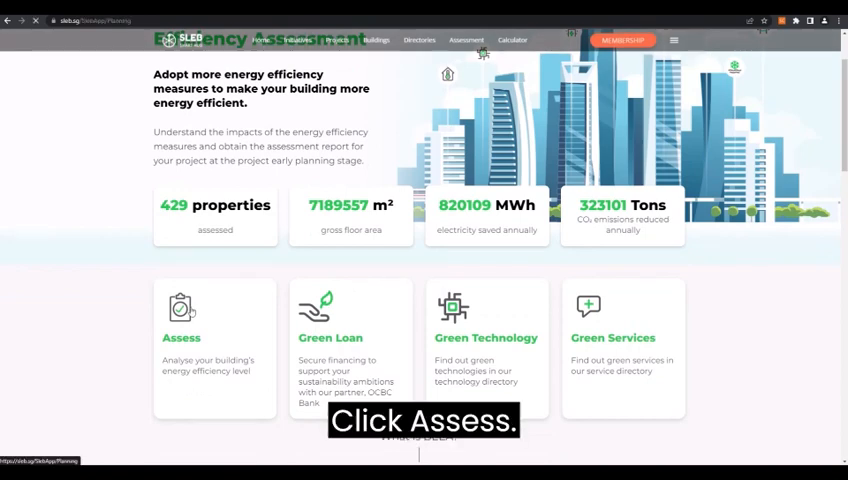
click(180, 336)
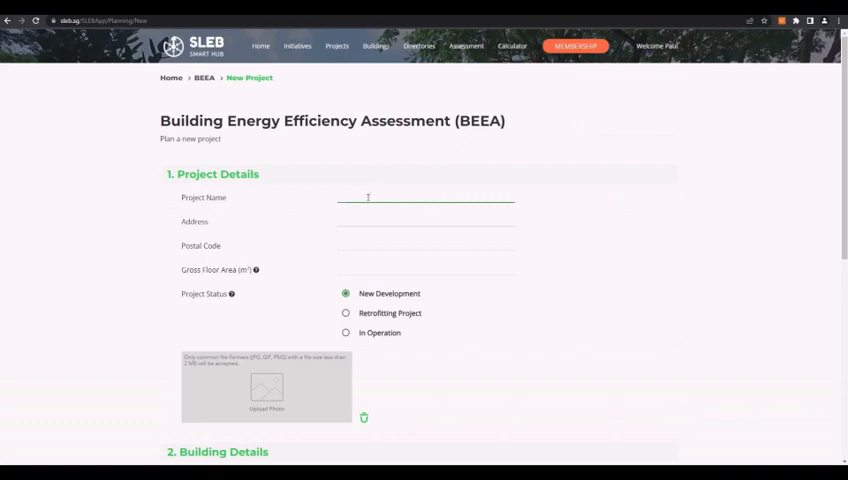
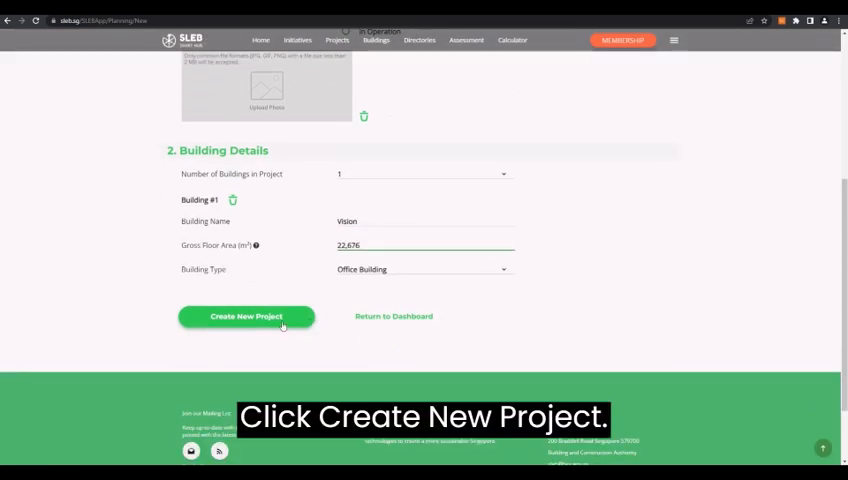
click(246, 316)
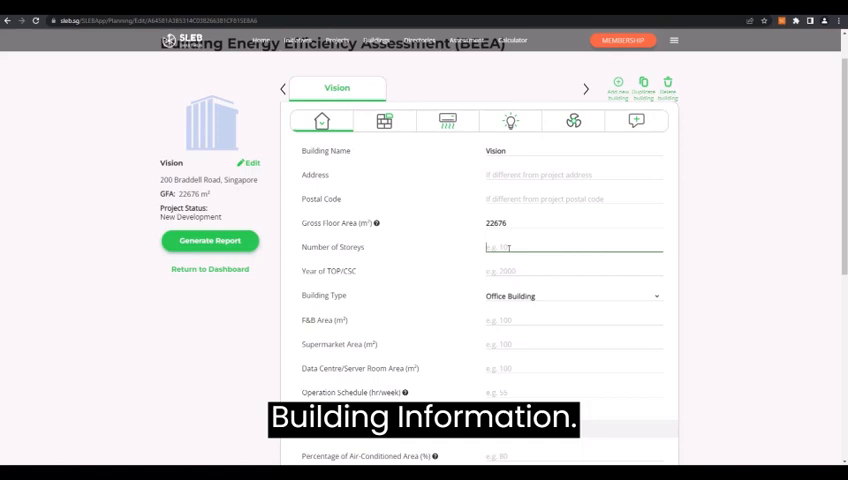
Step: Enter Vision's storeys, year of TOP and area values in Building Information
text(100)
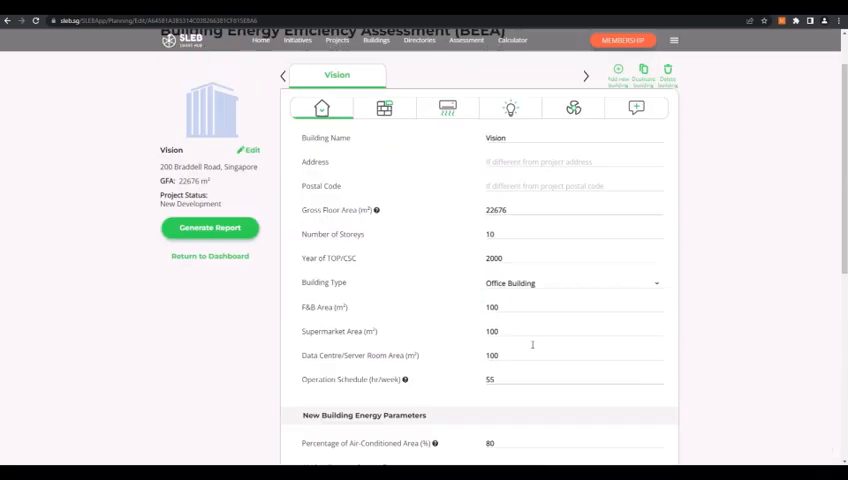
click(384, 108)
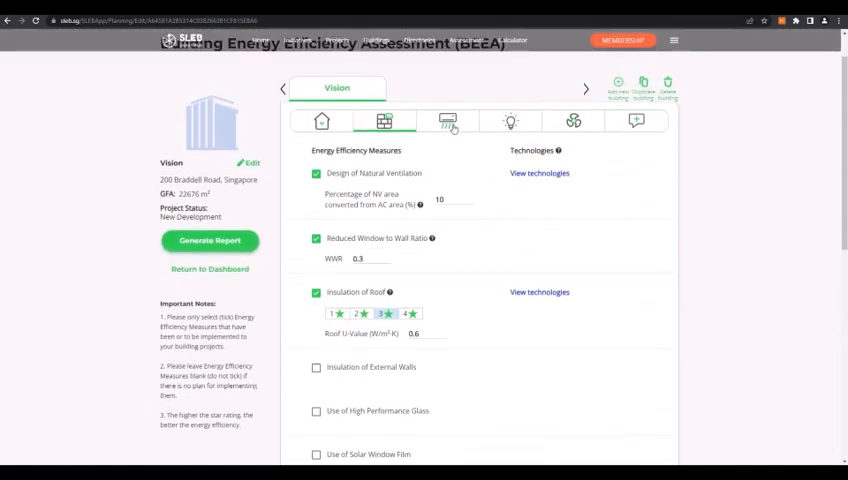
Step: Select the Energy Efficient Mechanical Ventilation Fan and Rooftop Photovoltaic measures across the category tabs
click(448, 120)
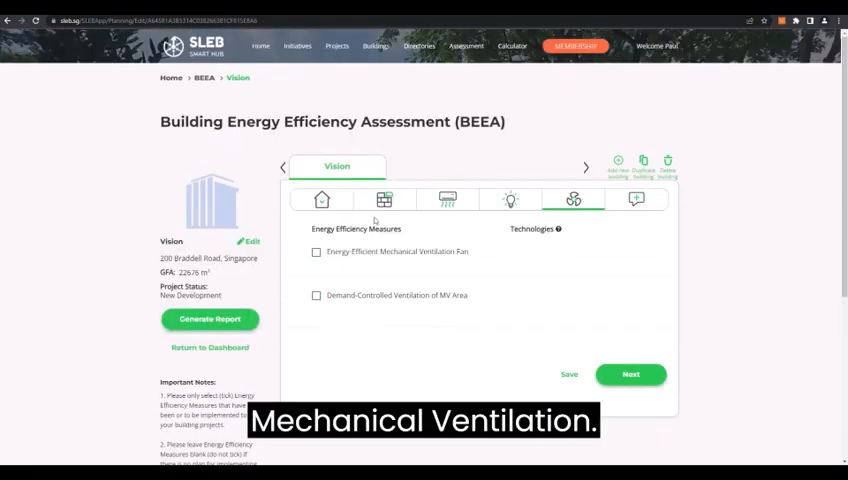
click(316, 252)
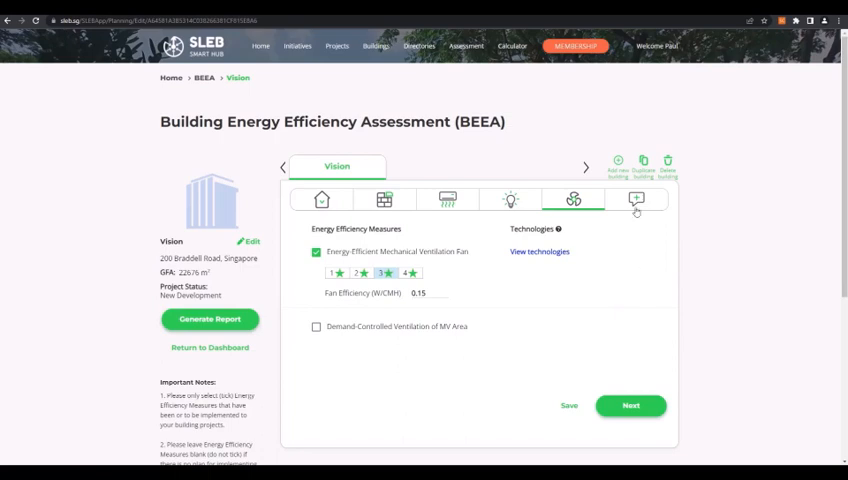
click(636, 200)
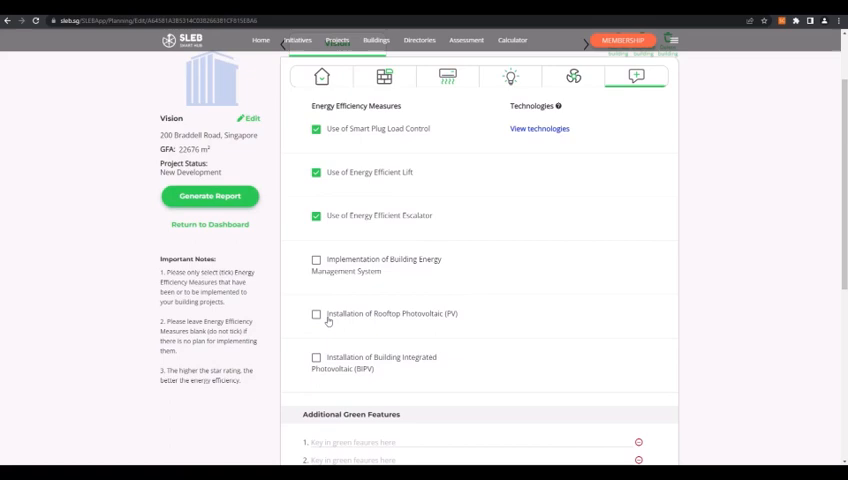
click(316, 314)
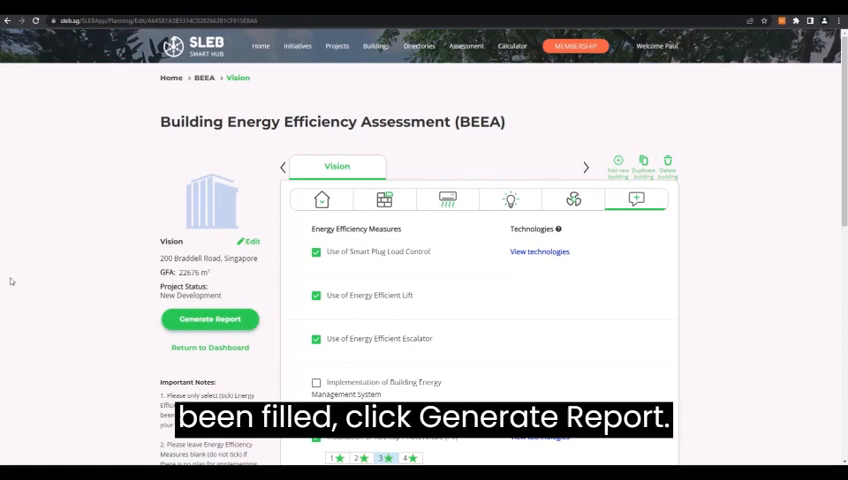
Step: Generate Vision's report, retrying until the 57.6% energy savings summary computes
click(208, 320)
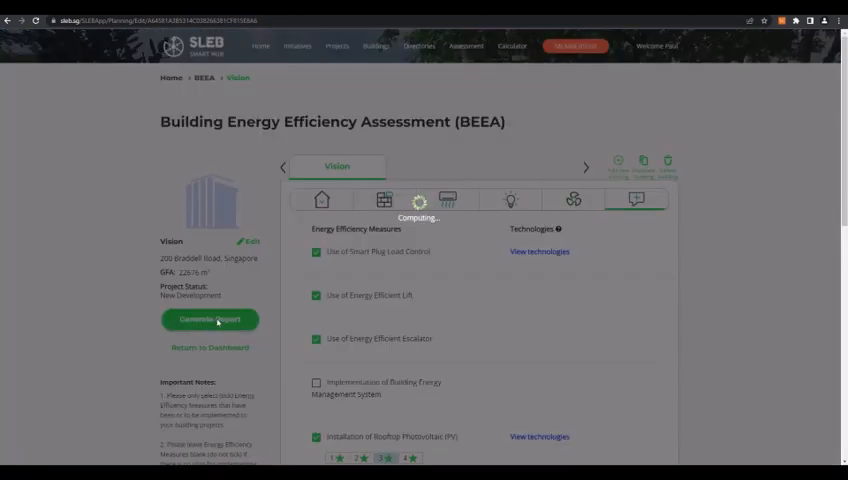
click(210, 320)
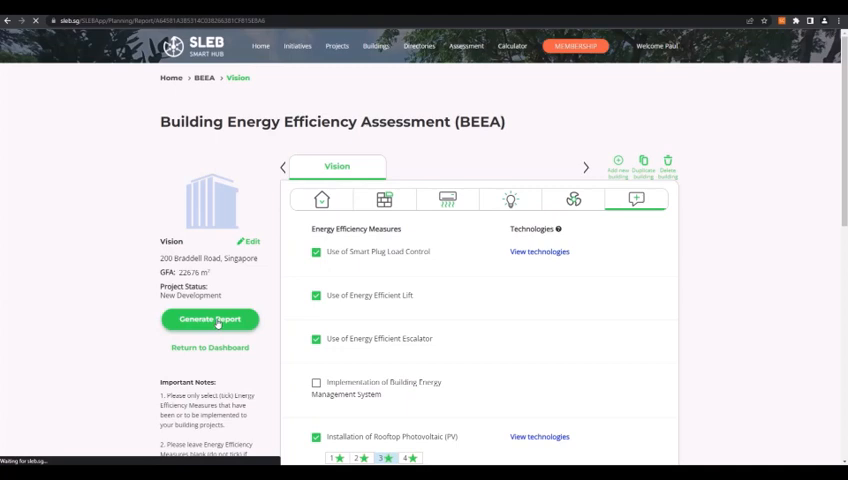
click(210, 320)
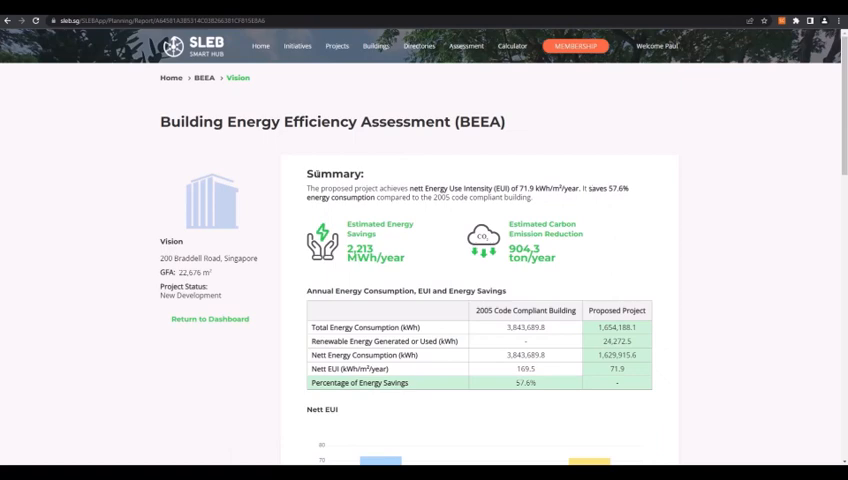
mouse_move(608, 262)
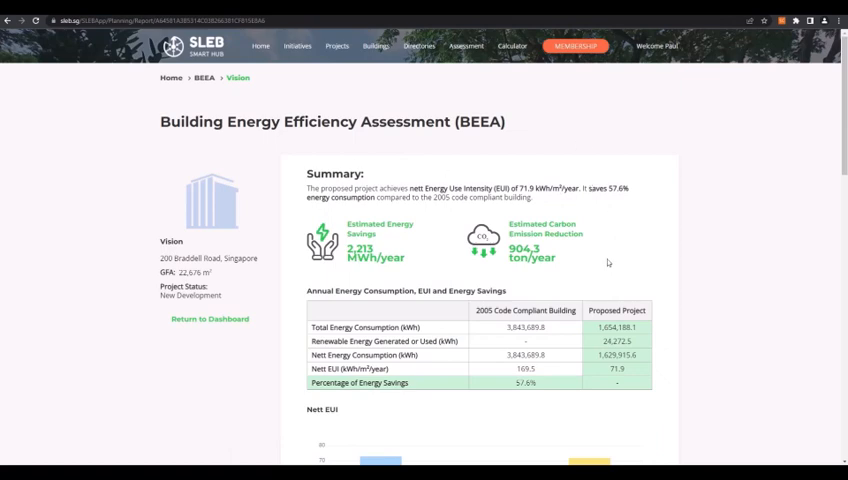
scroll(down, 3)
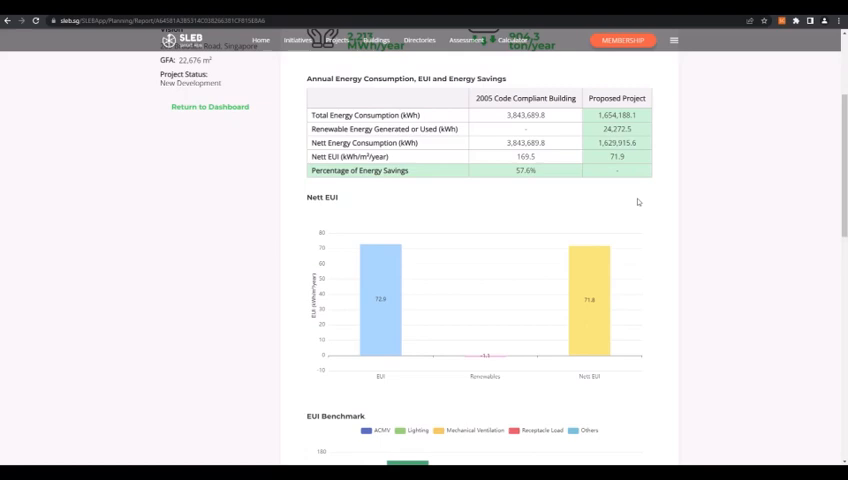
scroll(down, 3)
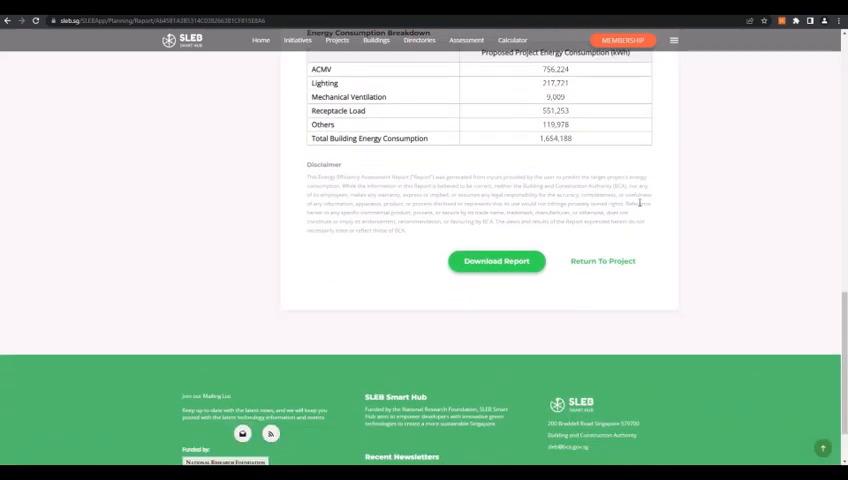
scroll(down, 3)
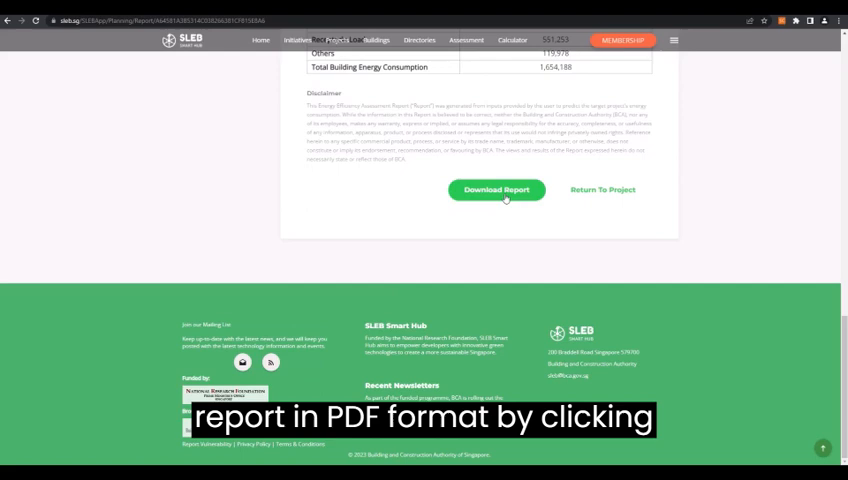
Step: Download the BEEA report PDF and view it from File Explorer
click(496, 190)
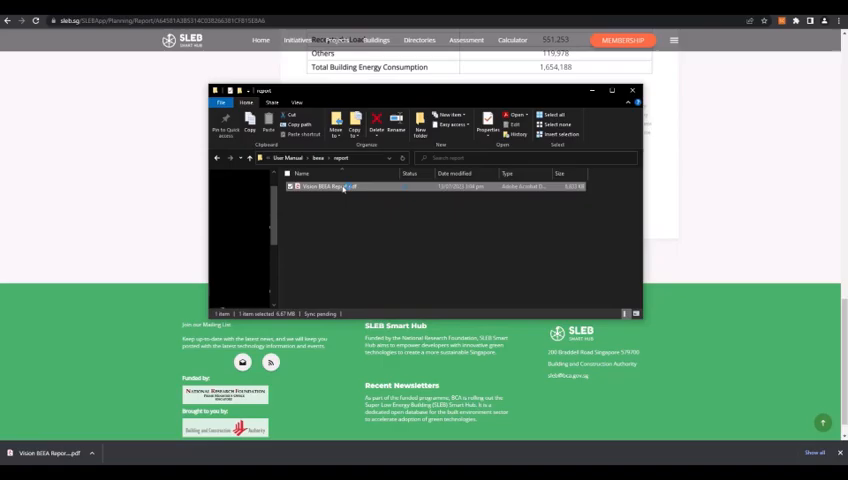
double_click(340, 186)
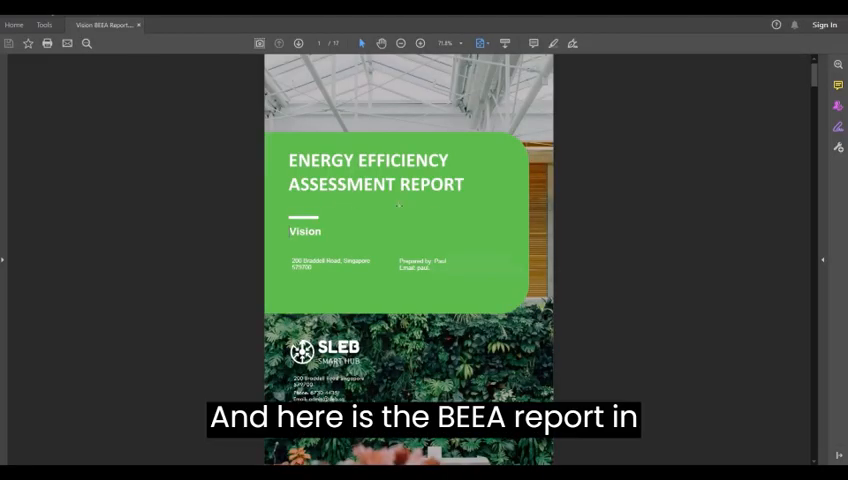
scroll(down, 3)
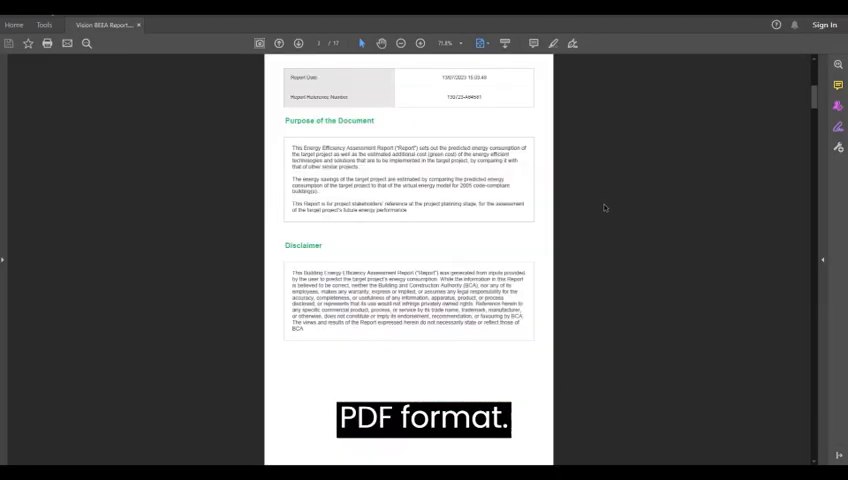